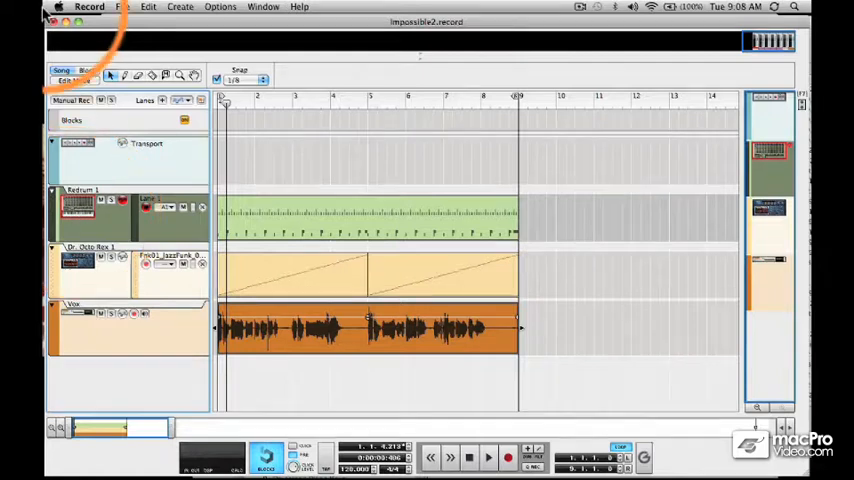
- Set Master Keyboard Input to Separated on the Keyboards and Control Surfaces preferences page
{"action": "left_click", "coordinate": [88, 8]}
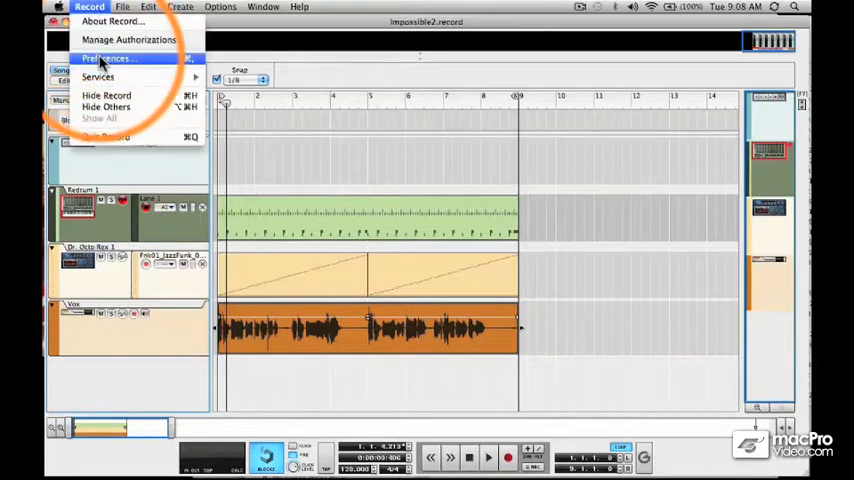
{"action": "left_click", "coordinate": [106, 58]}
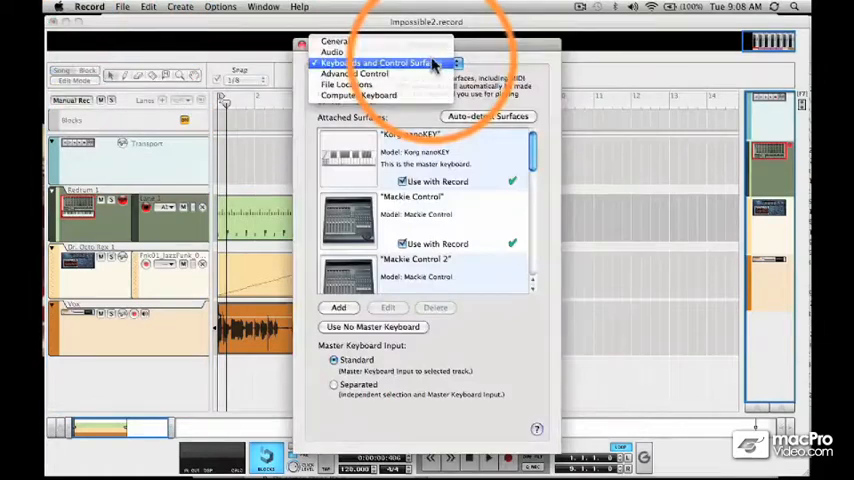
{"action": "left_click", "coordinate": [378, 62]}
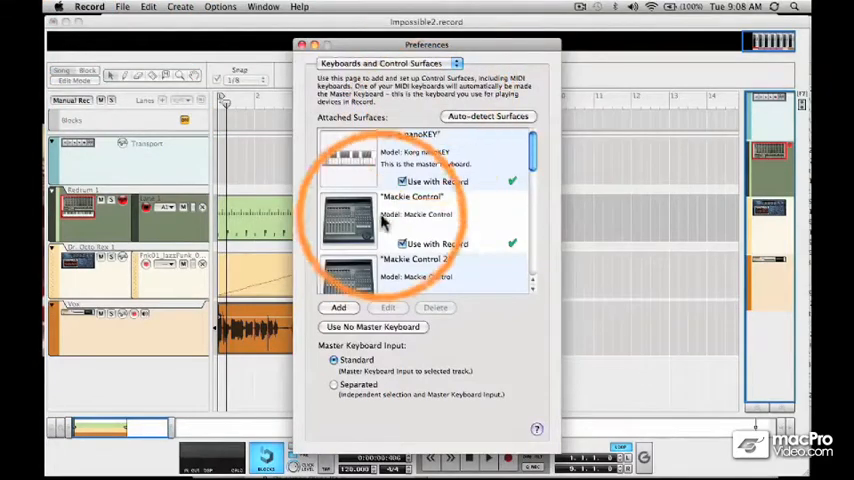
{"action": "left_click", "coordinate": [332, 384]}
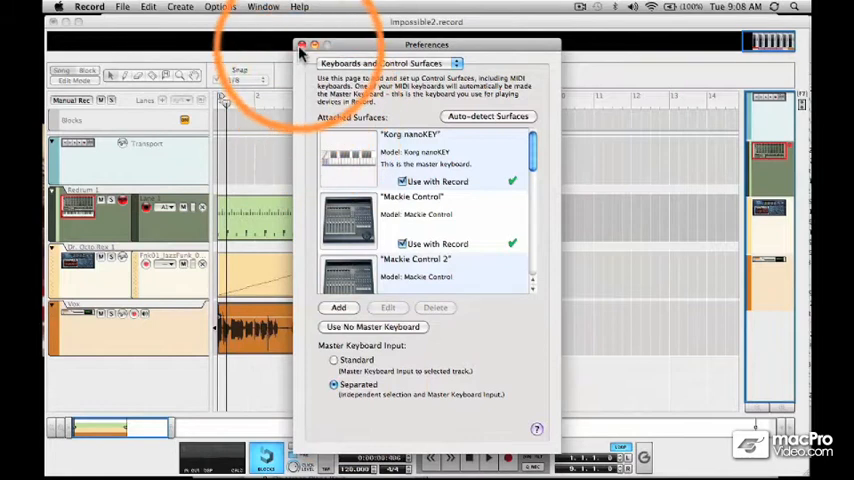
- Review the attached surfaces list and close the Preferences window
{"action": "left_click", "coordinate": [300, 44]}
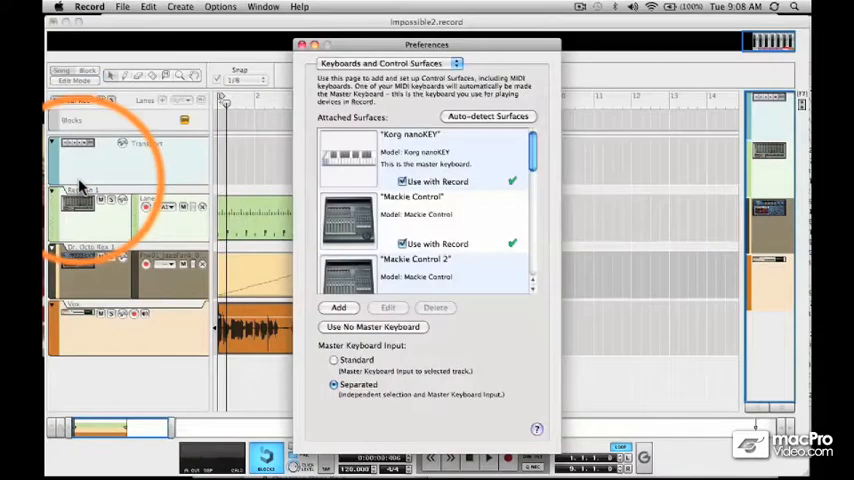
{"action": "scroll", "scroll_direction": "down", "scroll_amount": 3}
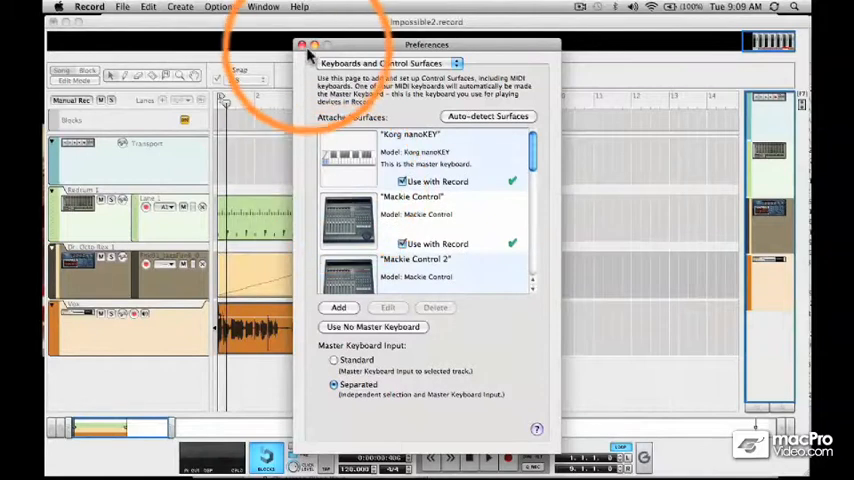
{"action": "left_click", "coordinate": [300, 44]}
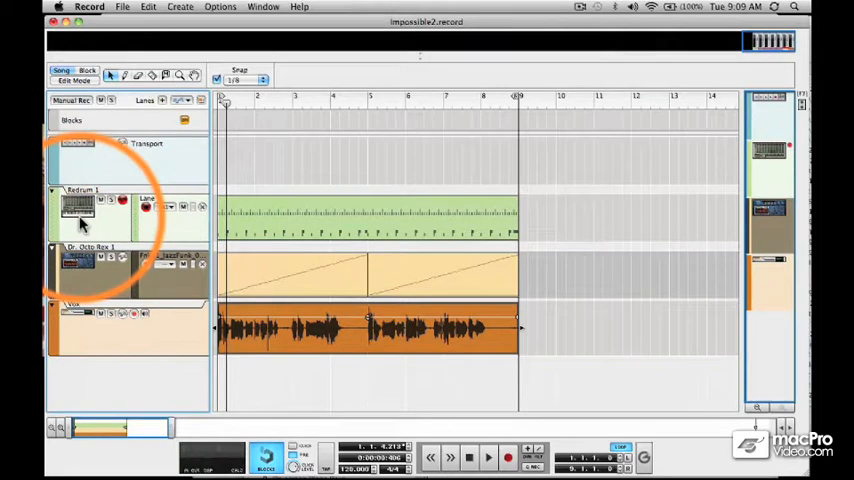
- Lock a Mackie Control surface to the Redrum track via its context menu
{"action": "right_click", "coordinate": [80, 210]}
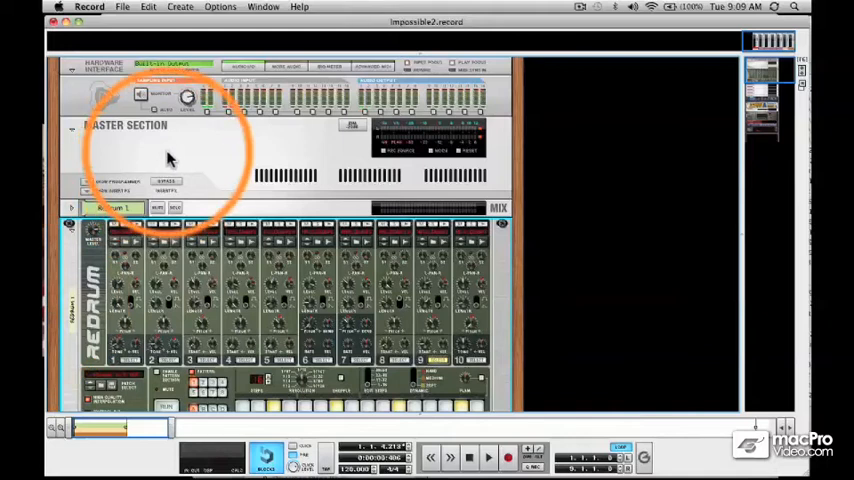
- Lock a Mackie Control surface to the Master Section via its context menu
{"action": "right_click", "coordinate": [168, 156]}
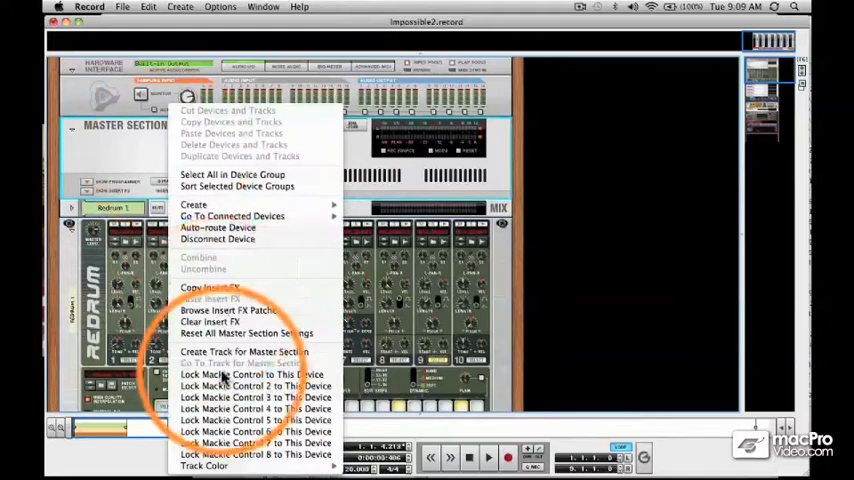